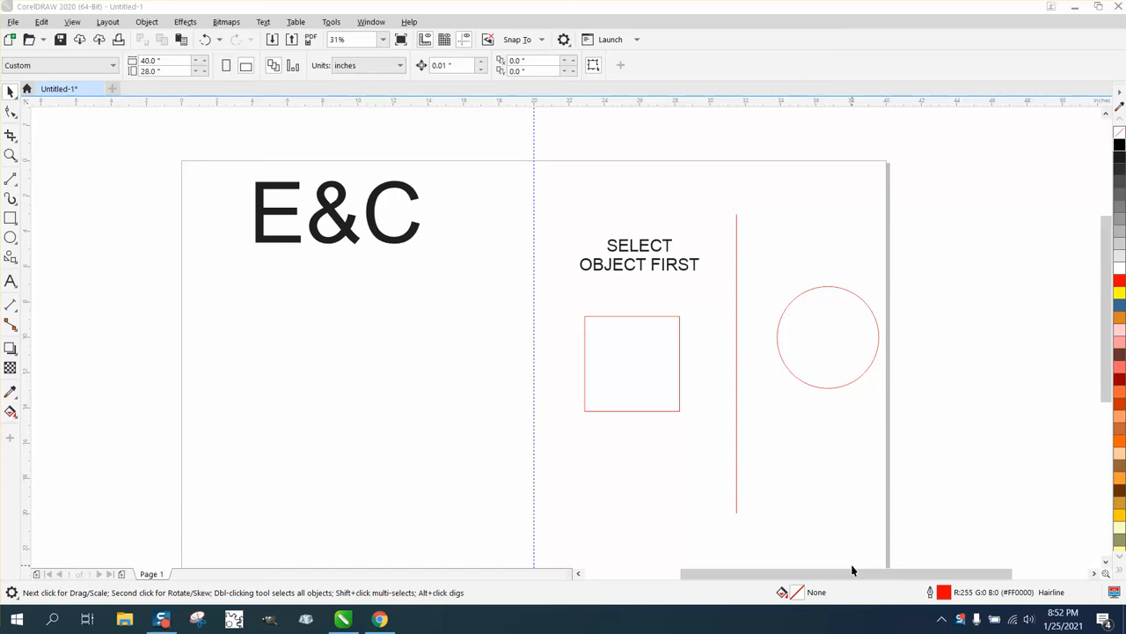
mouse_move(588, 408)
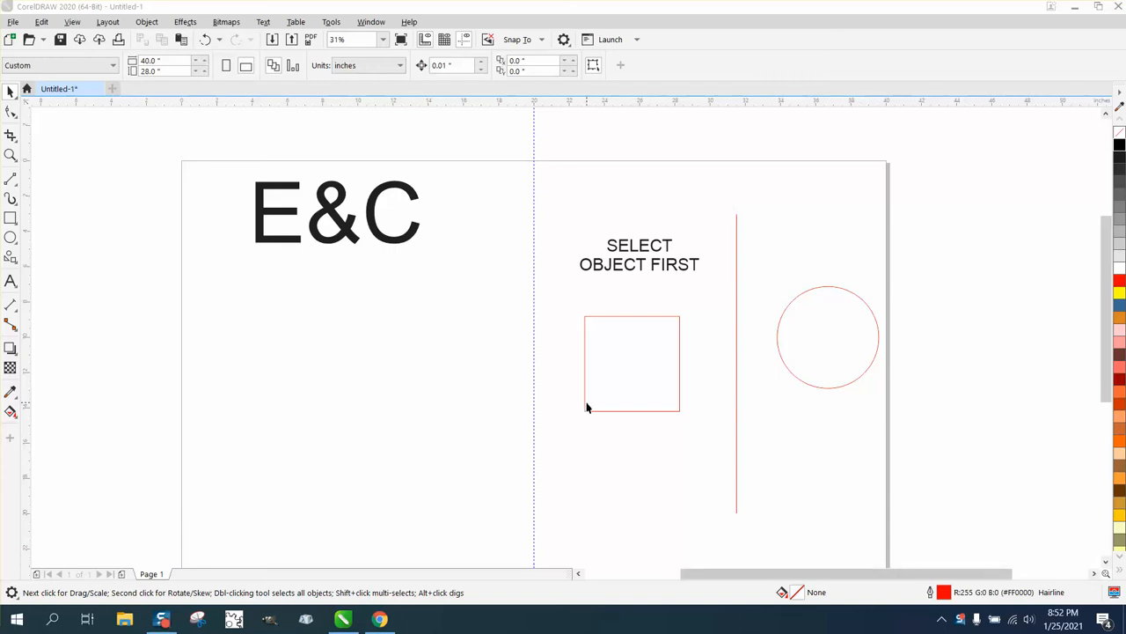
- Move the square left so its edge sits against the dashed vertical guideline
left_click(630, 363)
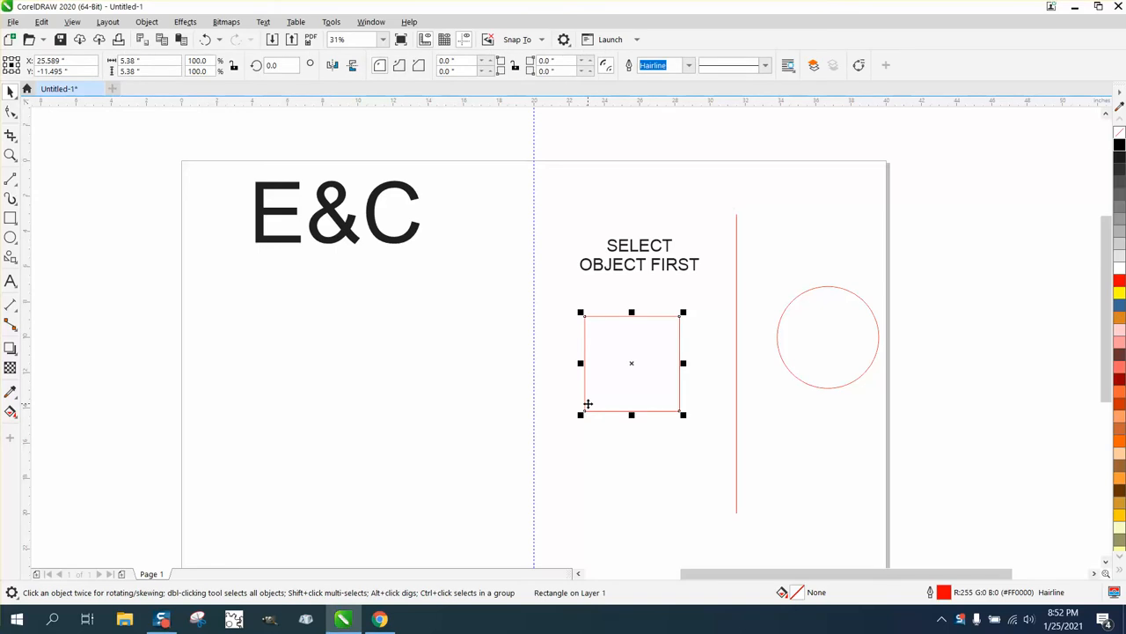
left_click_drag(630, 362, 532, 408)
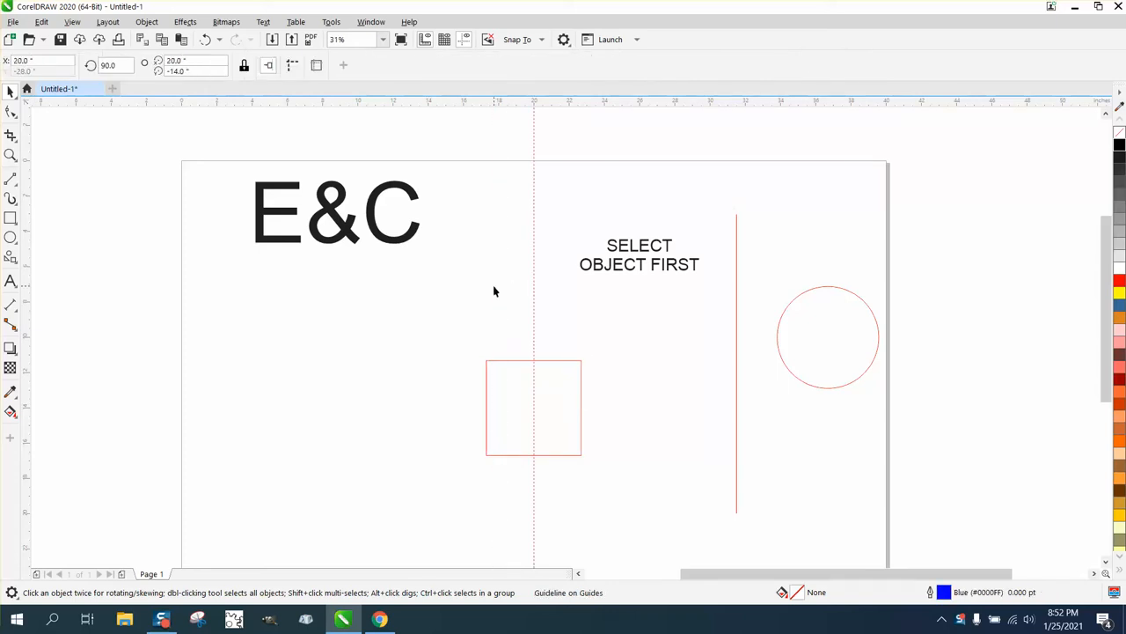
mouse_move(521, 313)
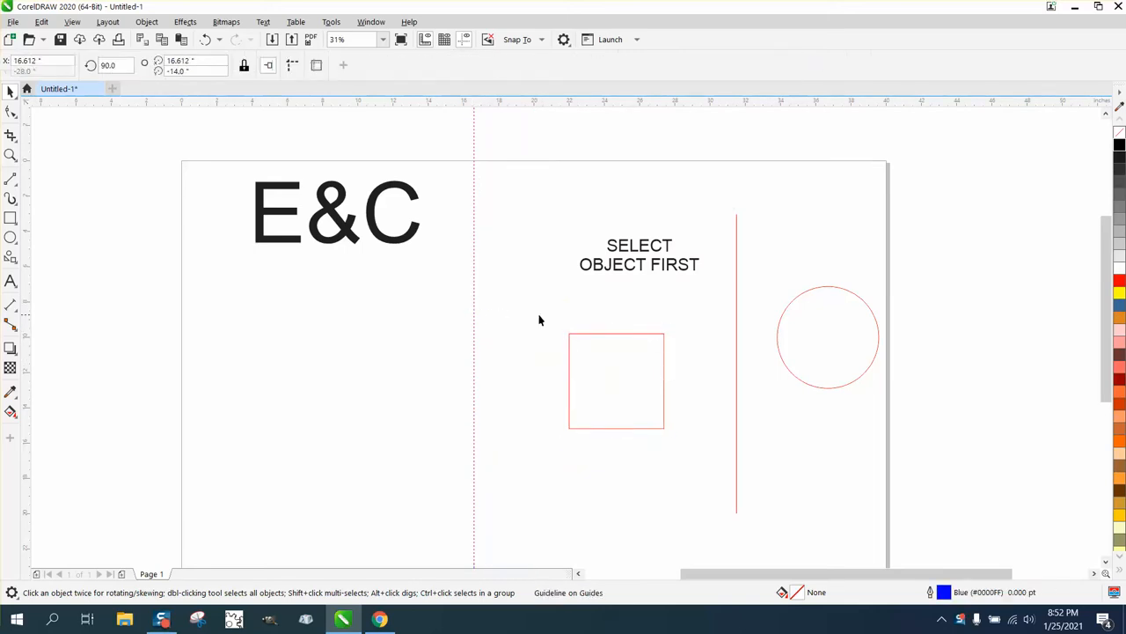
left_click(616, 380)
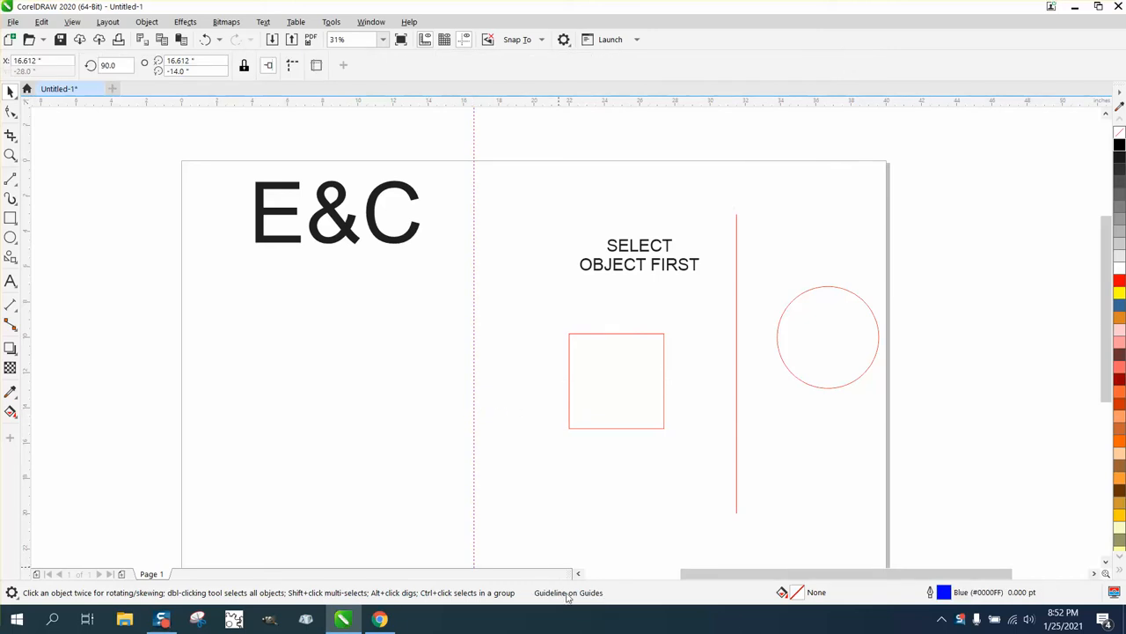
left_click(616, 380)
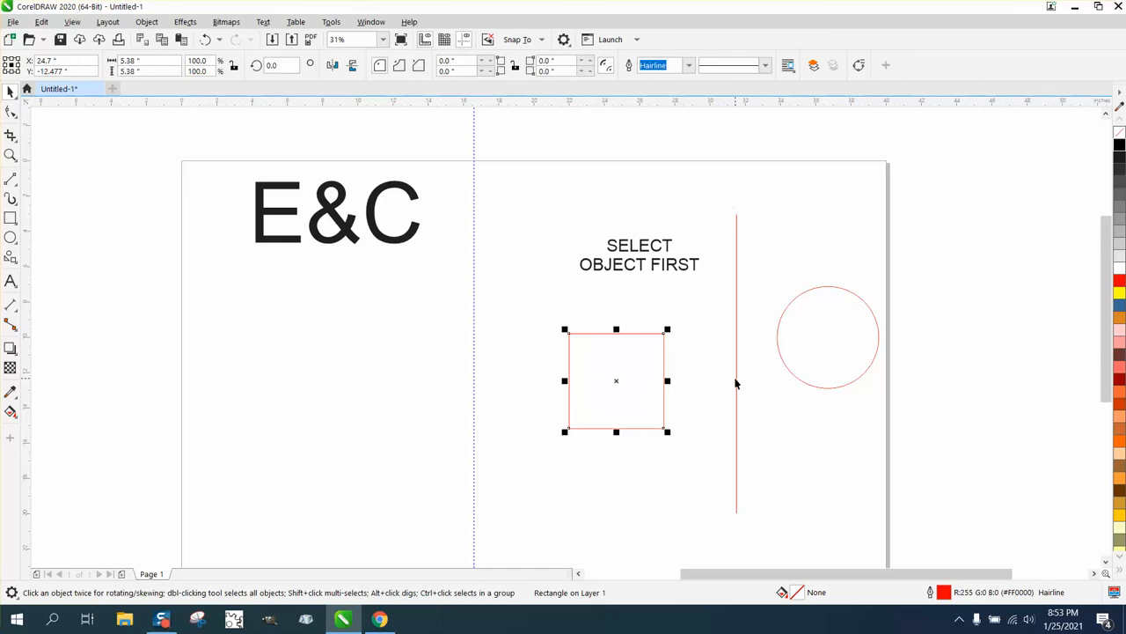
left_click(735, 384)
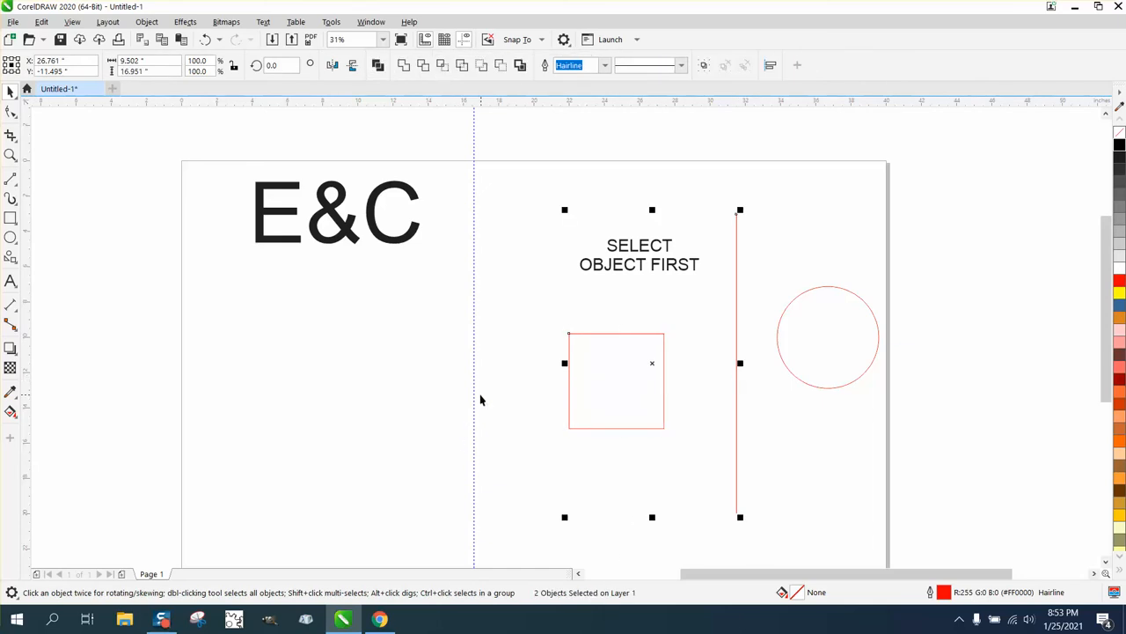
left_click(500, 397)
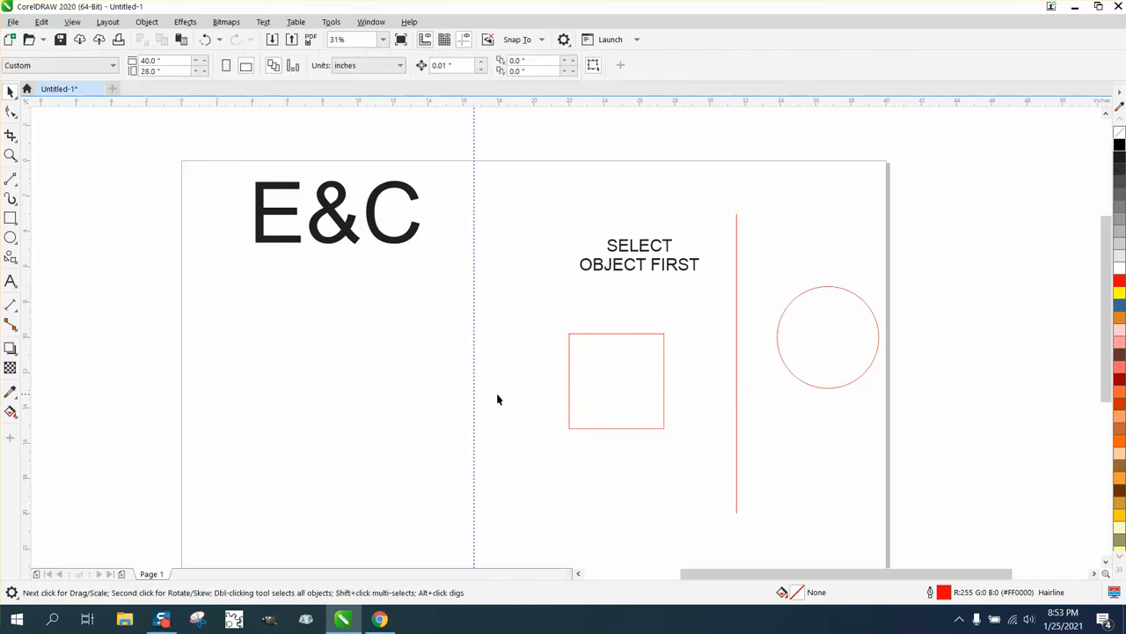
mouse_move(718, 299)
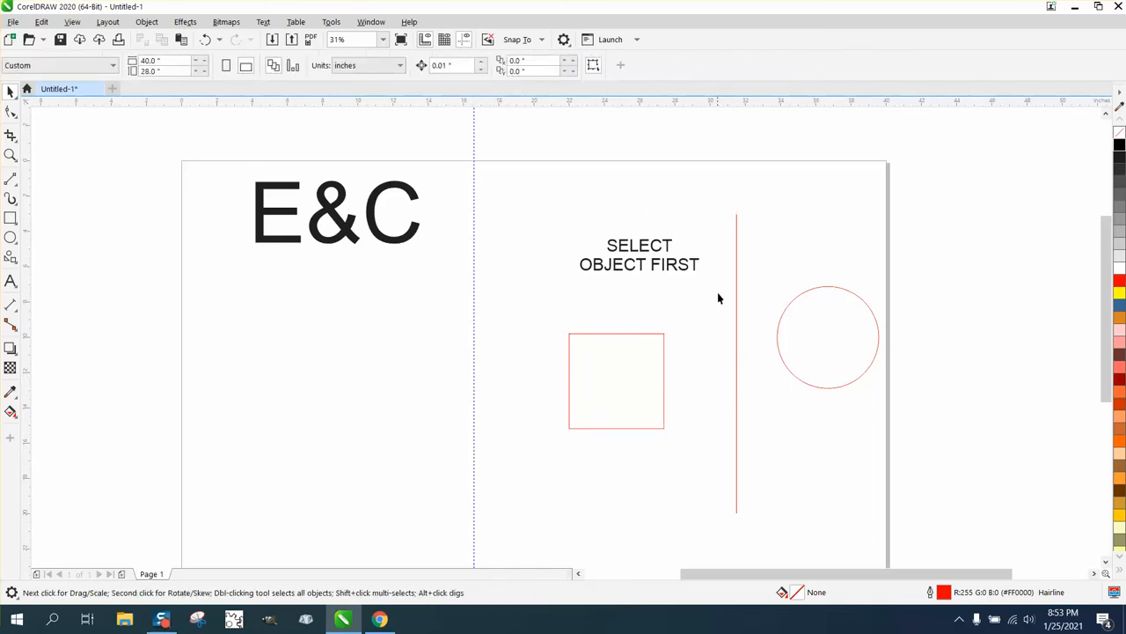
- Center the square on the red line with E+C, selecting the square first and the red line second
left_click(827, 336)
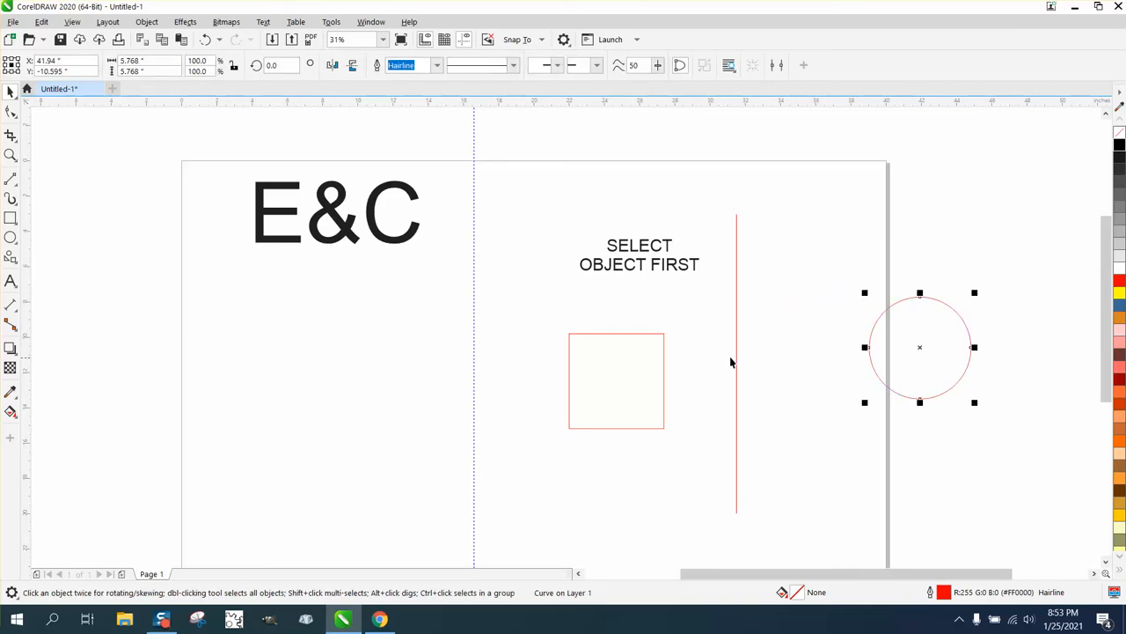
mouse_move(612, 275)
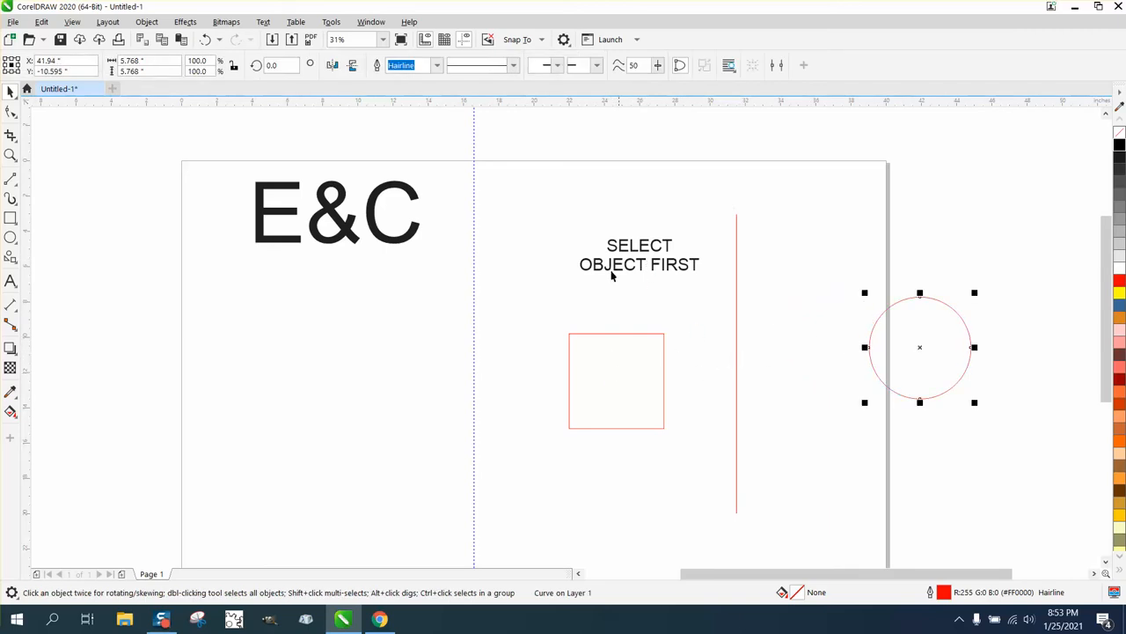
left_click(616, 380)
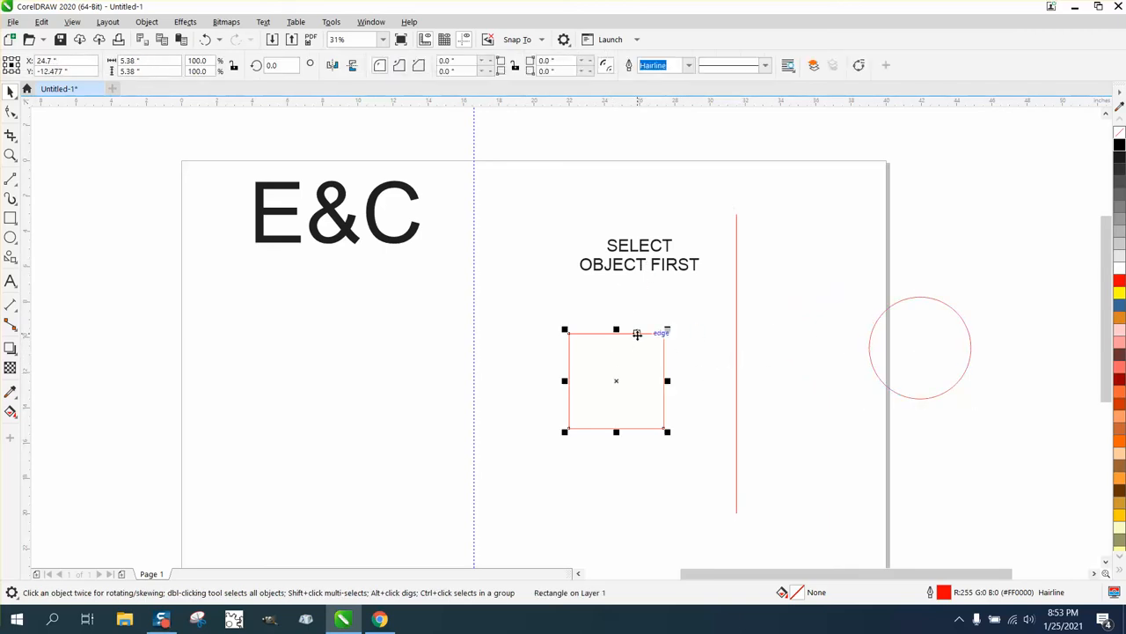
left_click(739, 362)
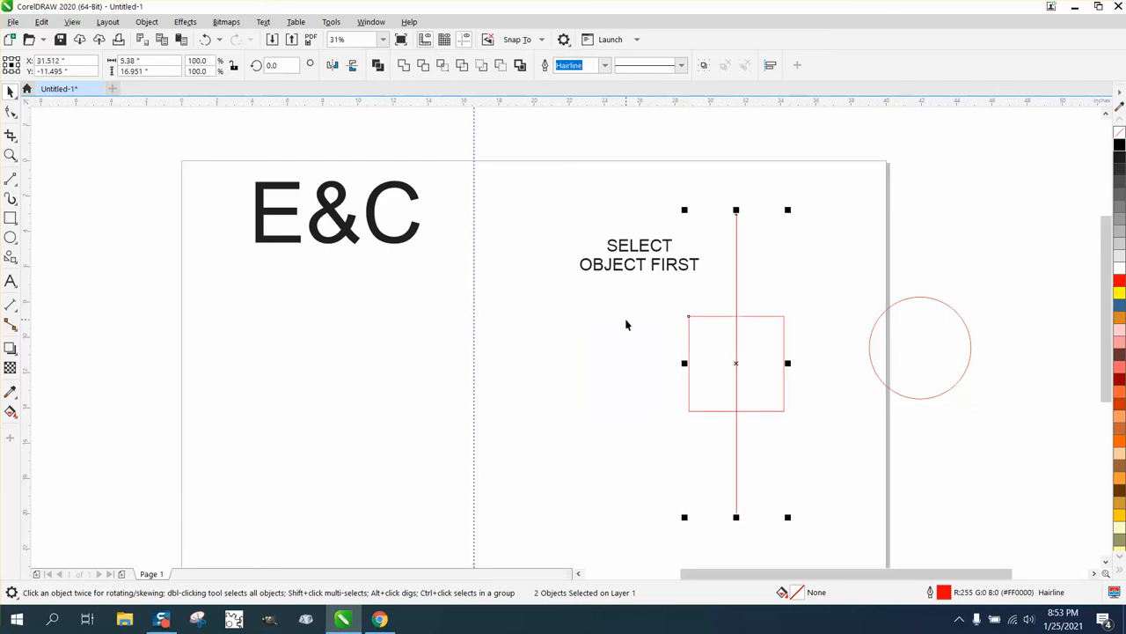
mouse_move(612, 352)
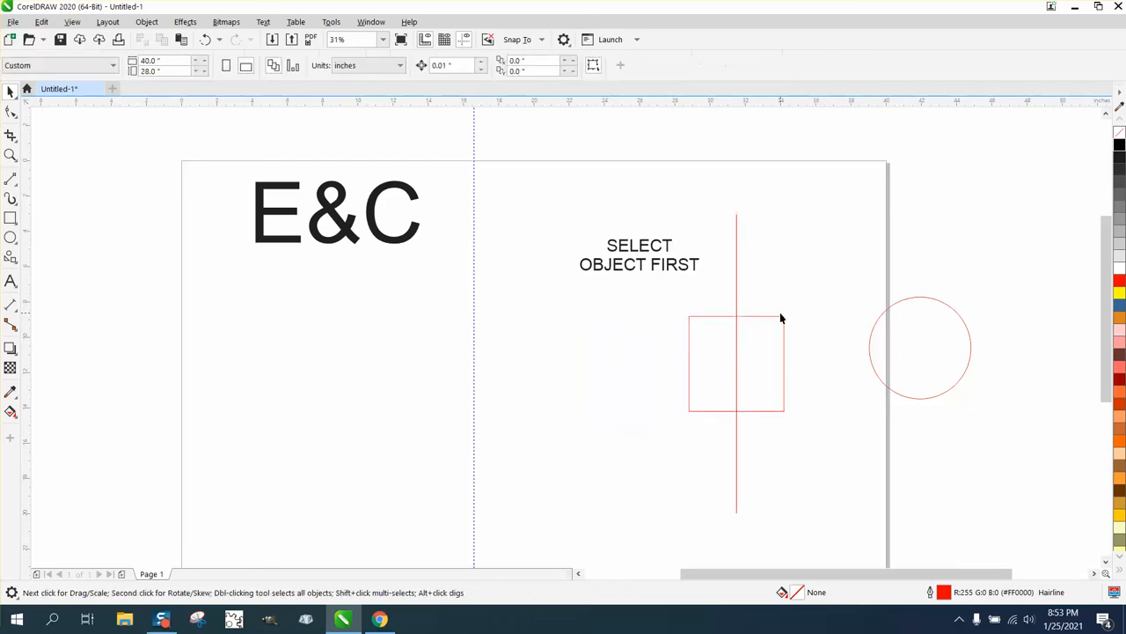
left_click(736, 362)
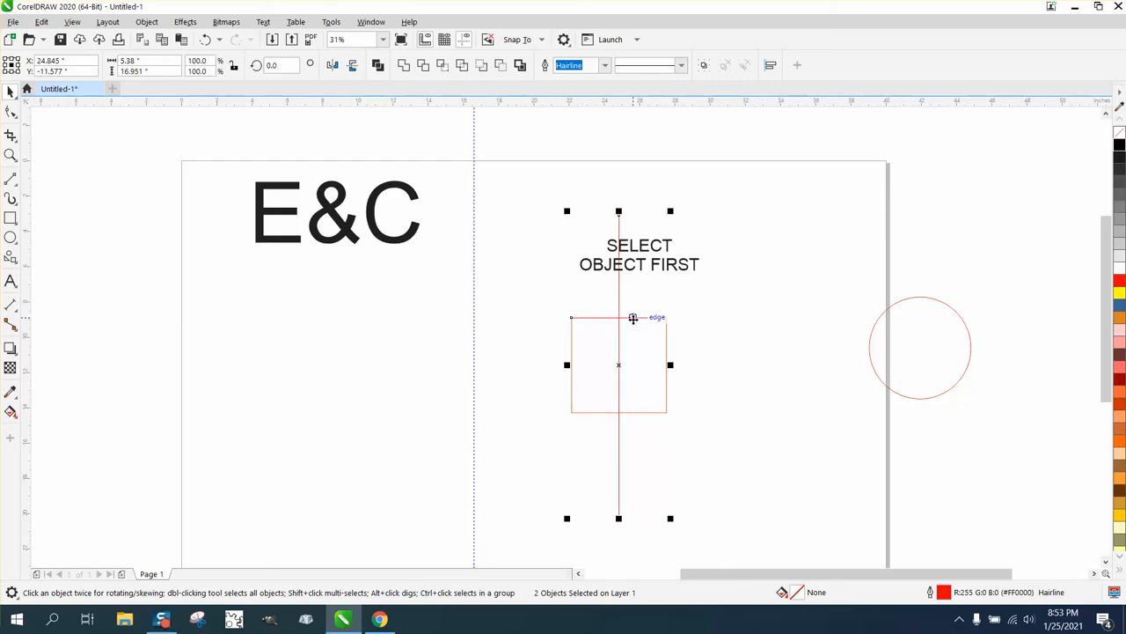
mouse_move(620, 296)
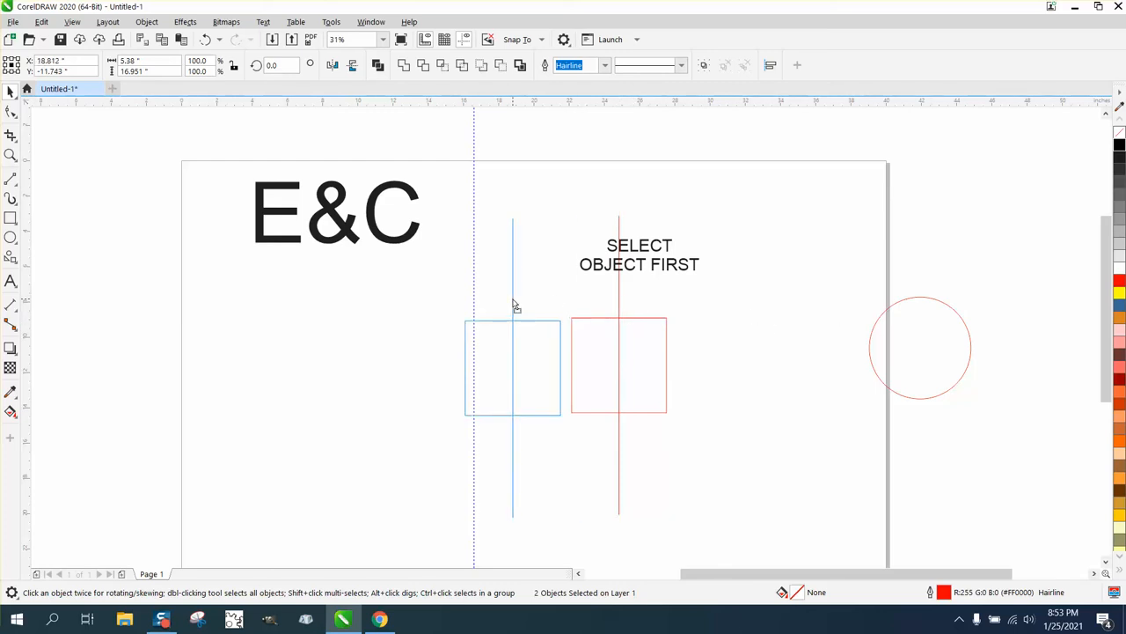
- Drop the square and red line beside the guideline and clear the selection
left_click(513, 368)
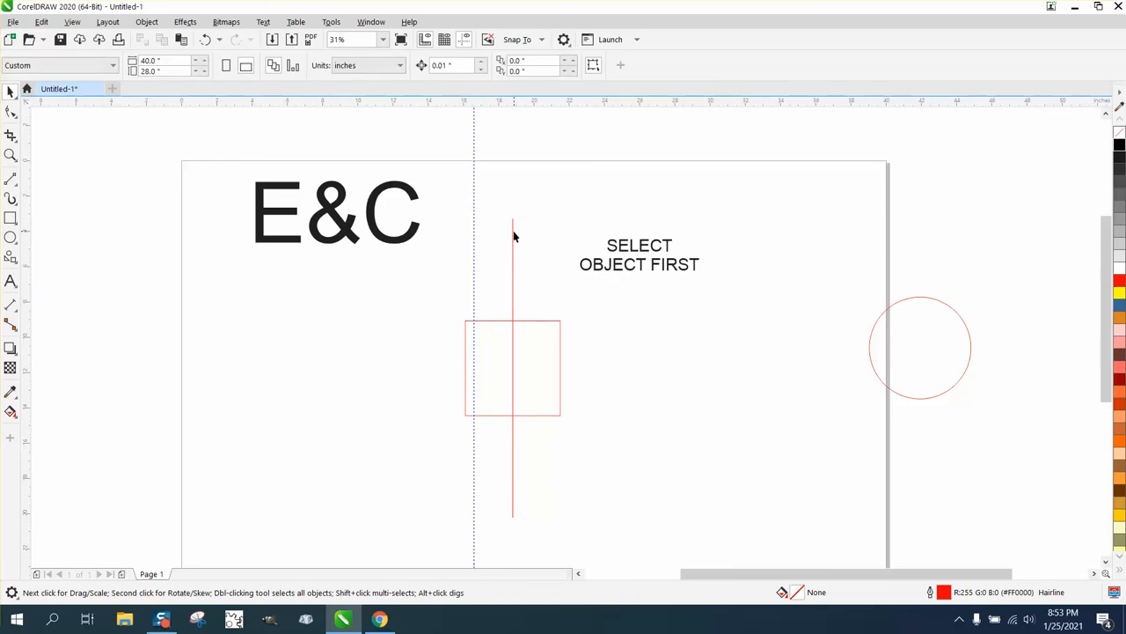
- Select the red line then the dashed guideline to show arrange commands greyed out
left_click(514, 232)
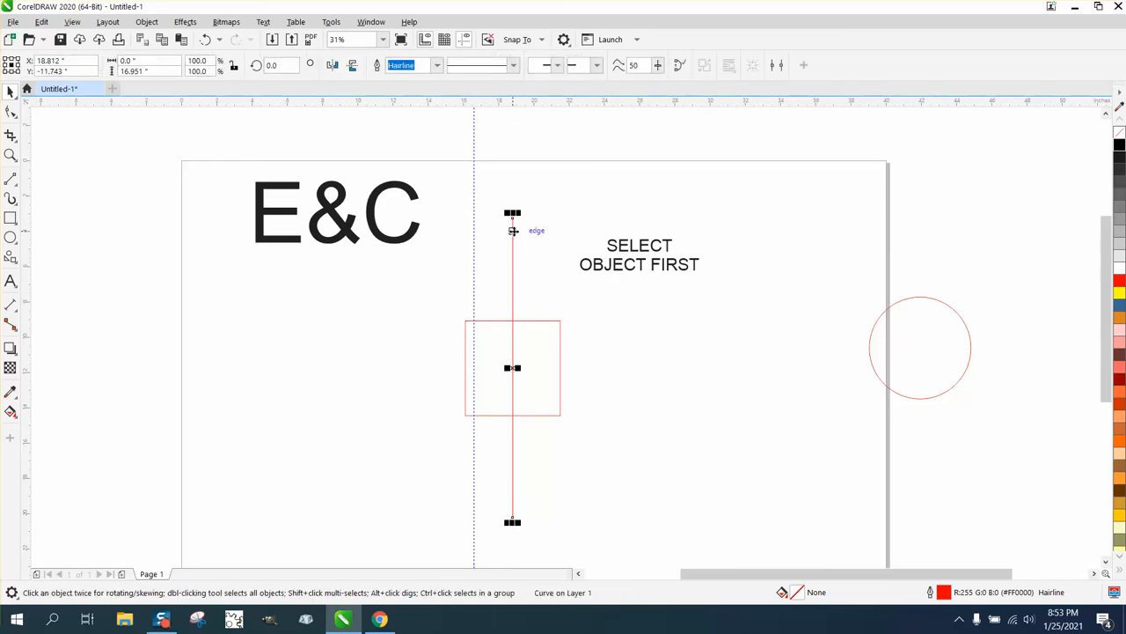
mouse_move(475, 185)
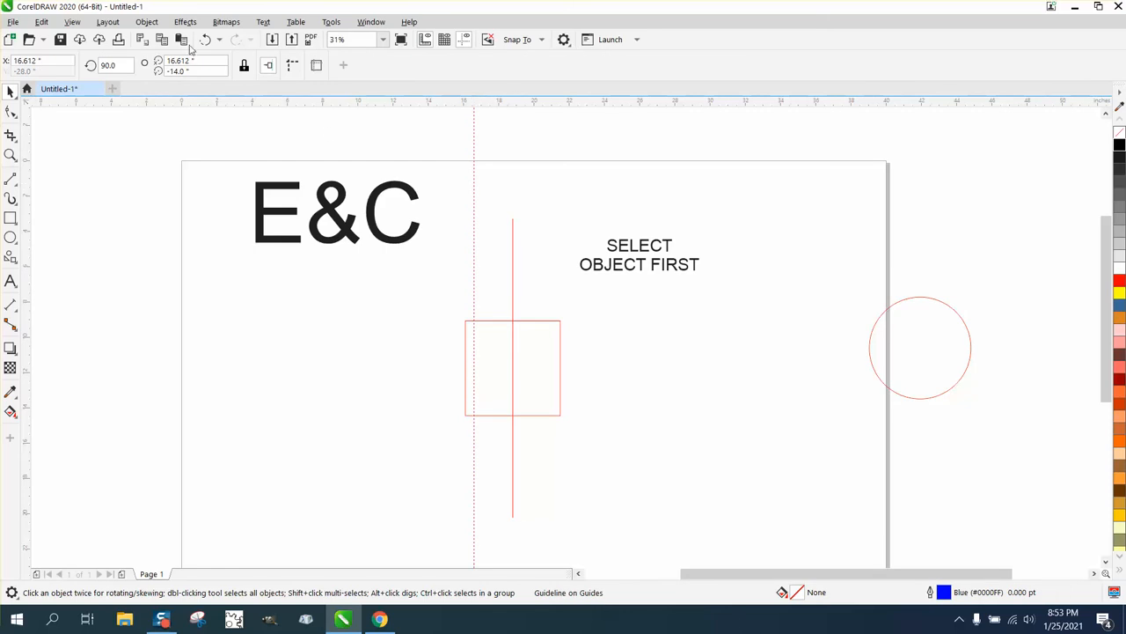
left_click(146, 21)
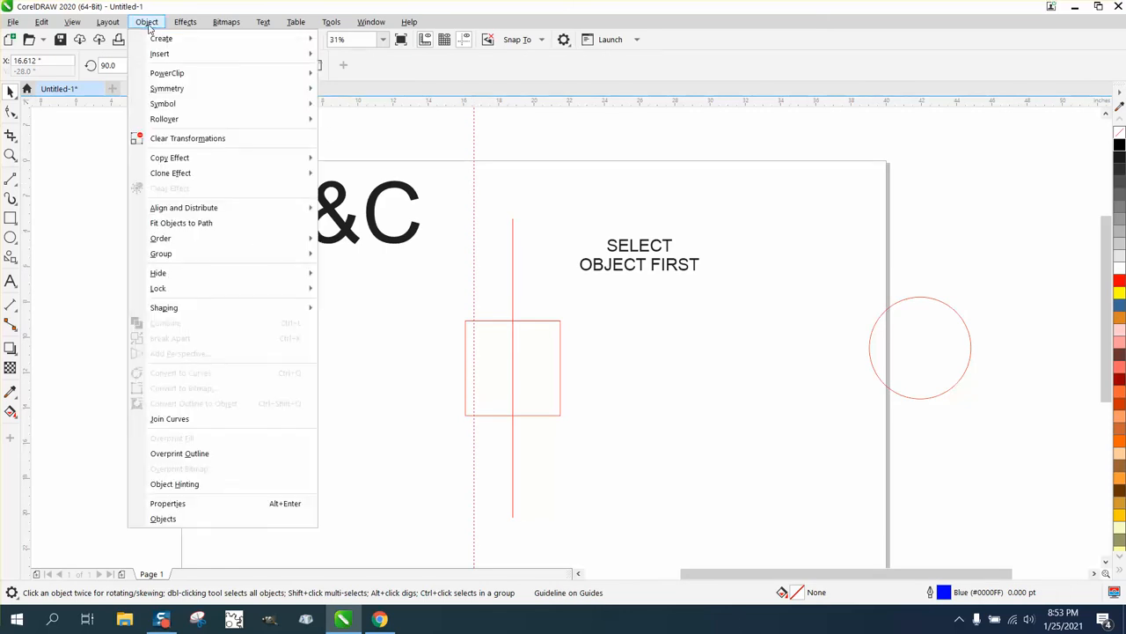
mouse_move(160, 237)
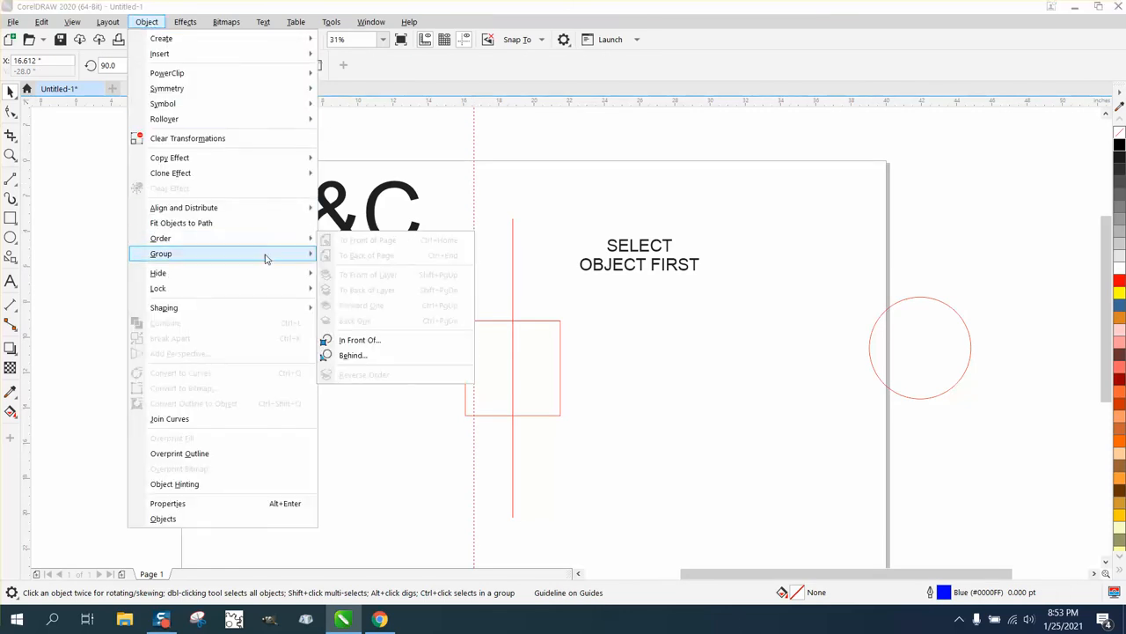